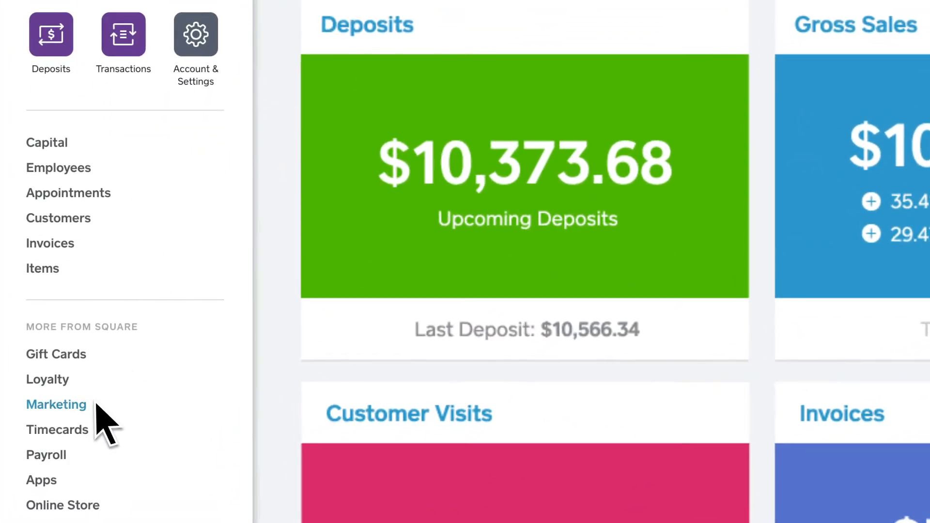
# Go to the Marketing section from the dashboard sidebar.
pyautogui.click(56, 405)
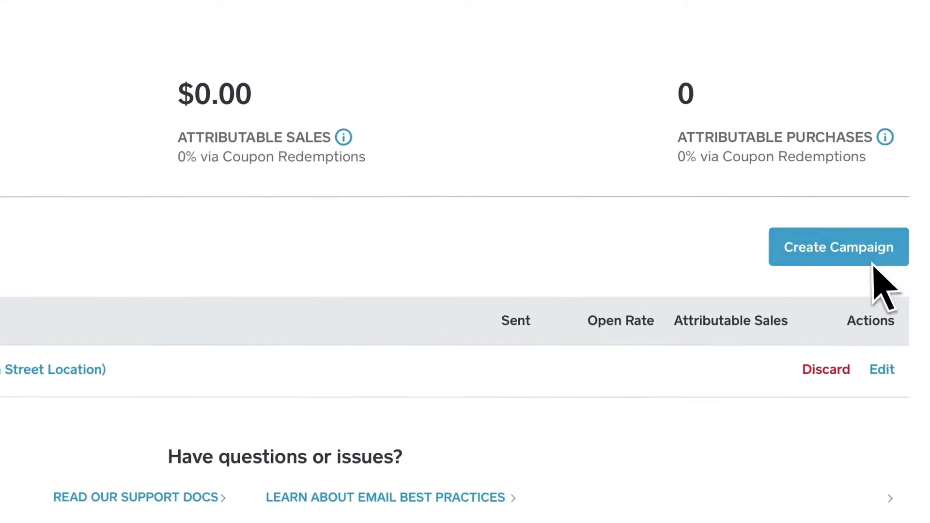
# Start a new campaign and choose the coupon or discount objective after previewing the other types.
pyautogui.click(838, 246)
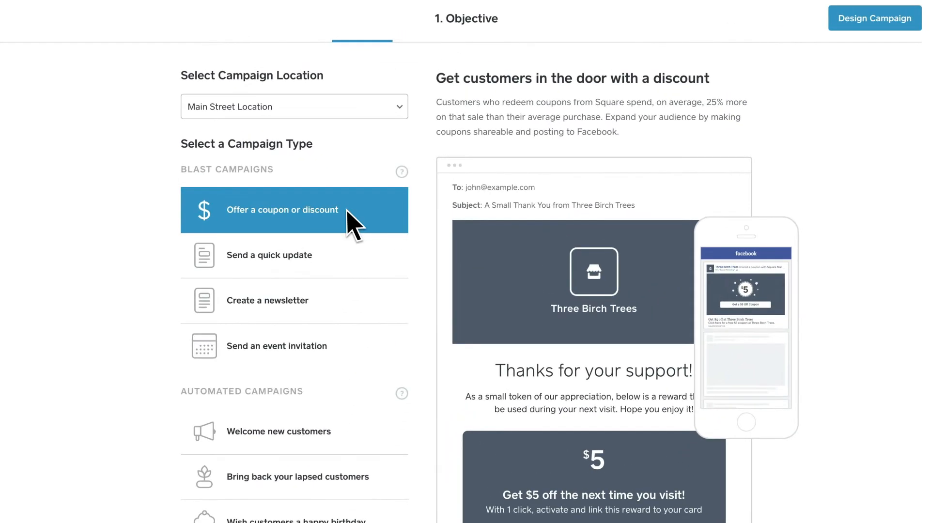
pyautogui.click(269, 255)
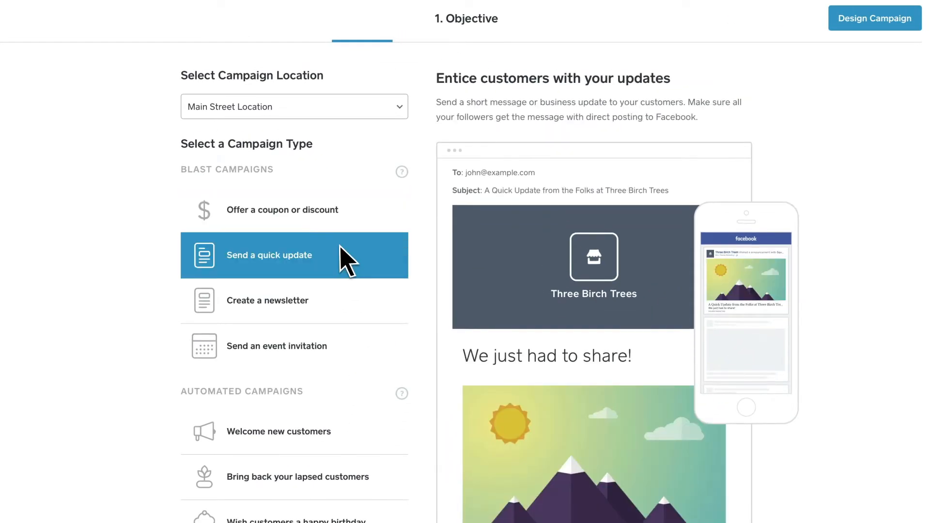
pyautogui.click(268, 301)
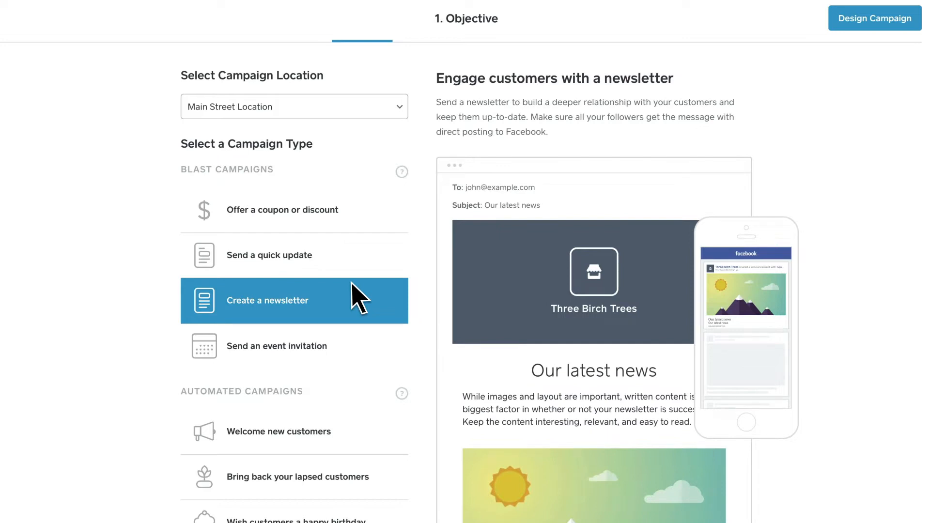
pyautogui.click(277, 346)
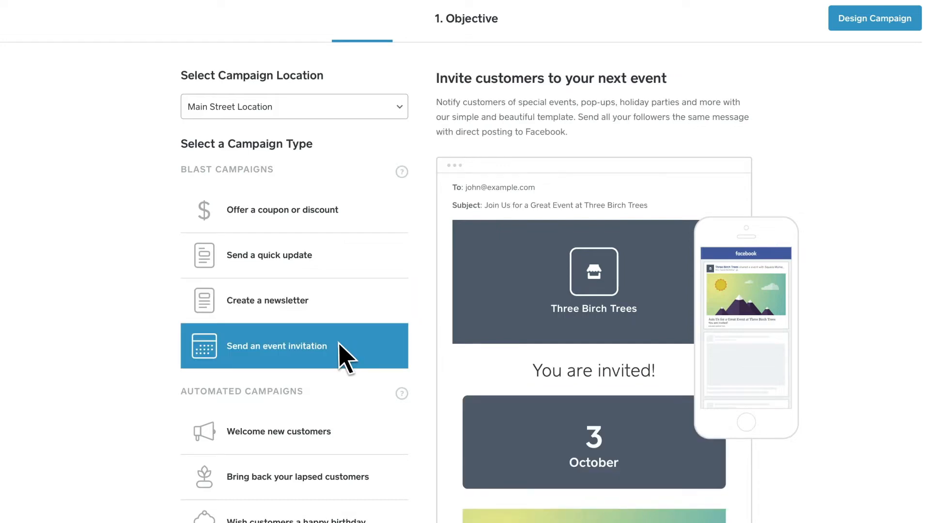
pyautogui.moveTo(327, 296)
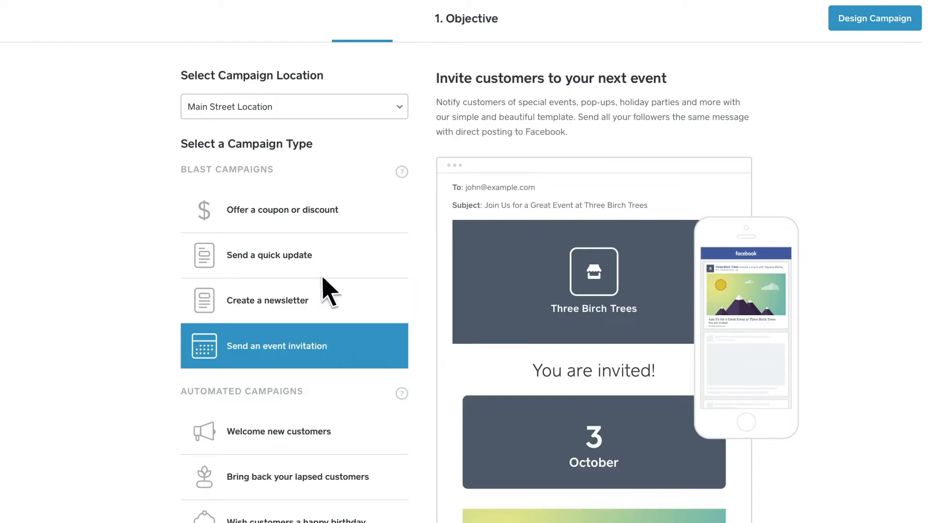
pyautogui.click(283, 209)
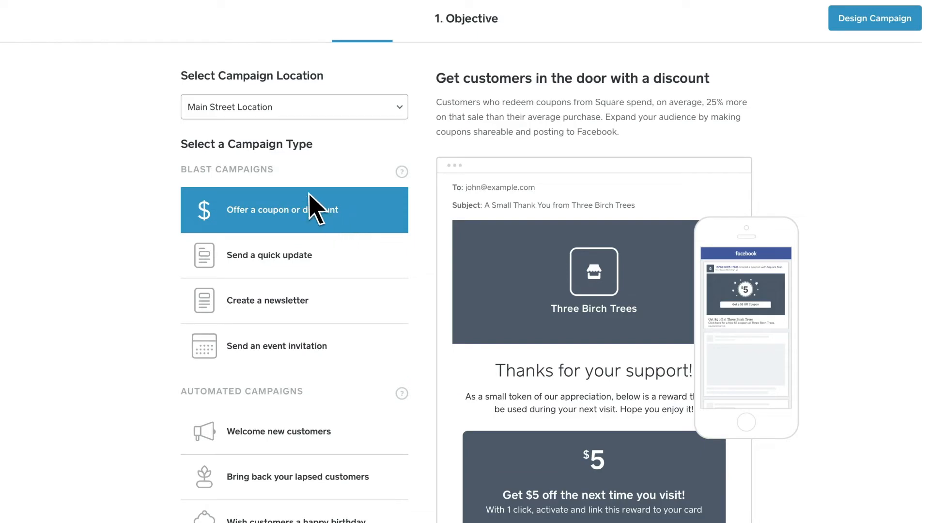
# Keep Main Street Location as the campaign location and proceed to the design step.
pyautogui.click(294, 107)
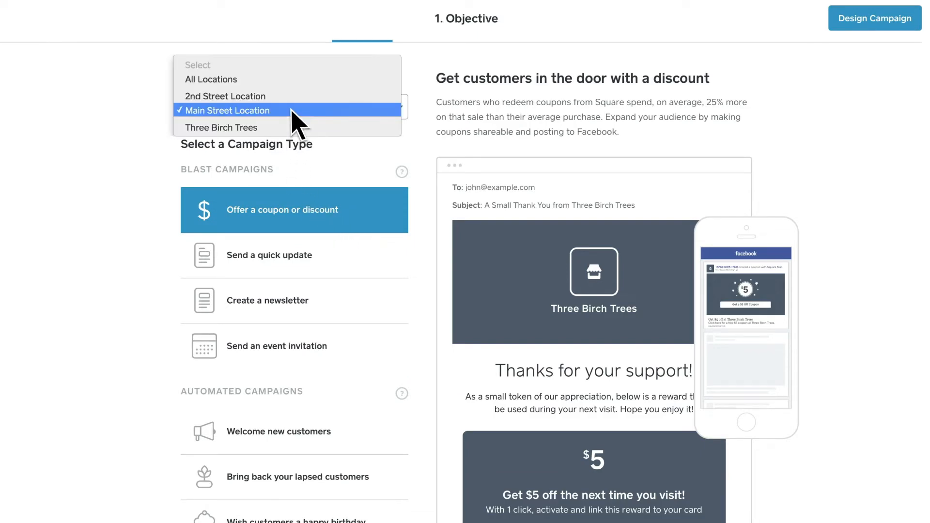
pyautogui.click(225, 111)
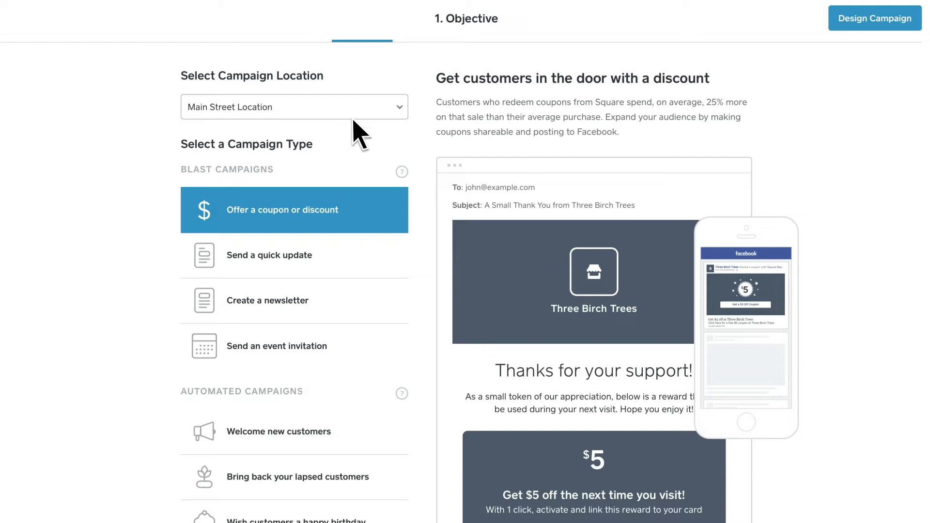
pyautogui.click(875, 18)
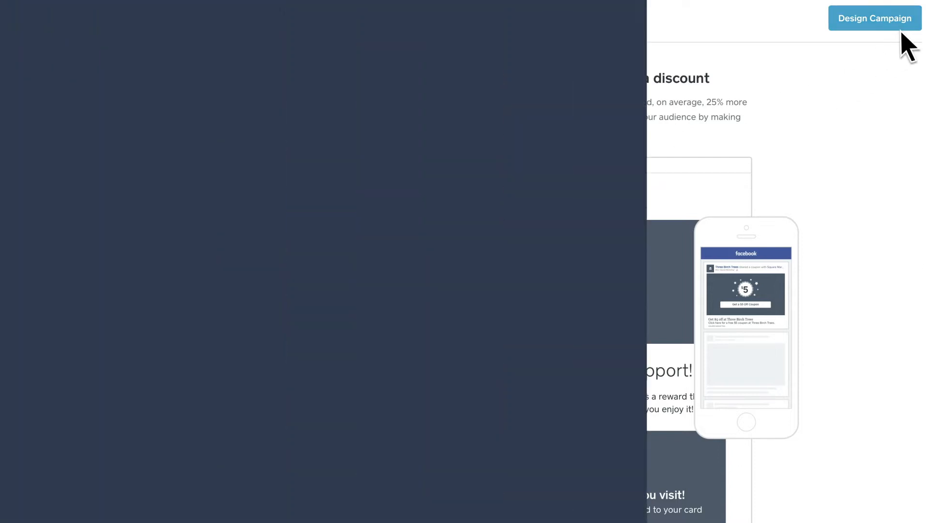
# Apply the Autumn theme to the email and select its header for editing.
pyautogui.click(875, 18)
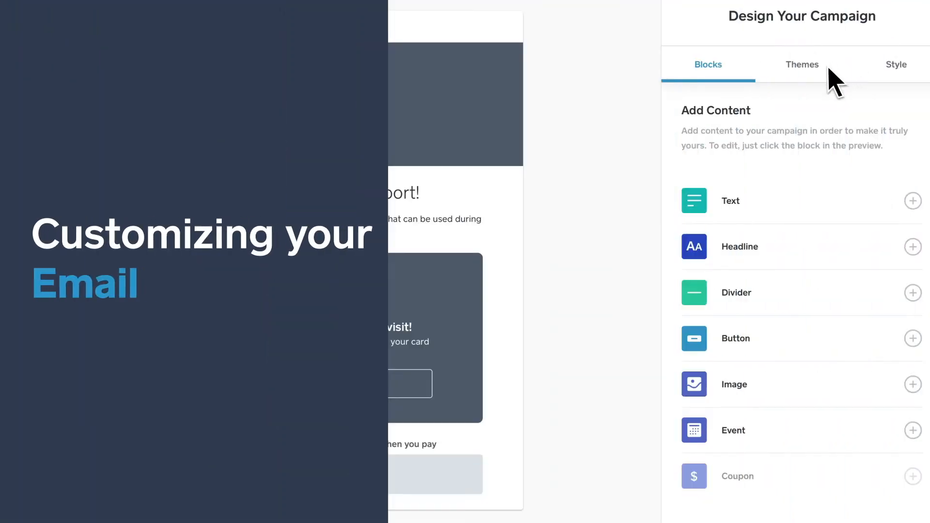
pyautogui.click(802, 64)
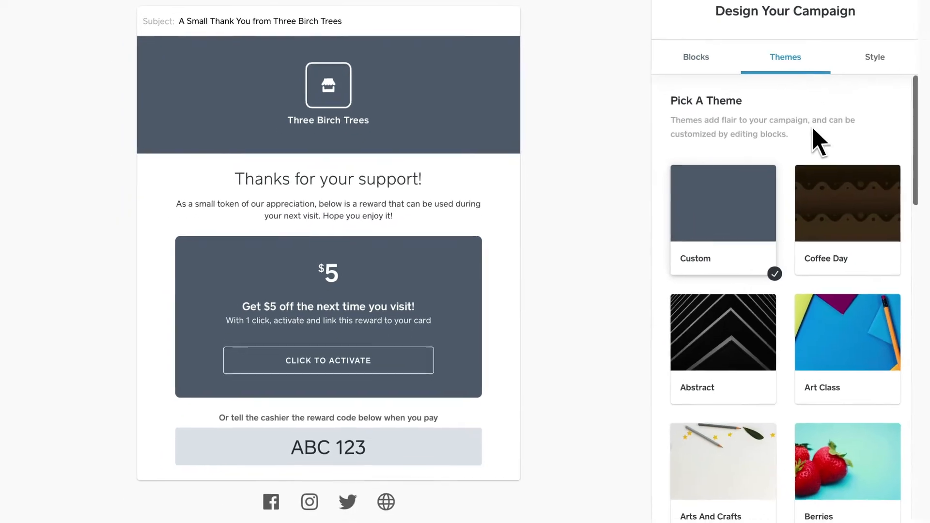
pyautogui.click(717, 455)
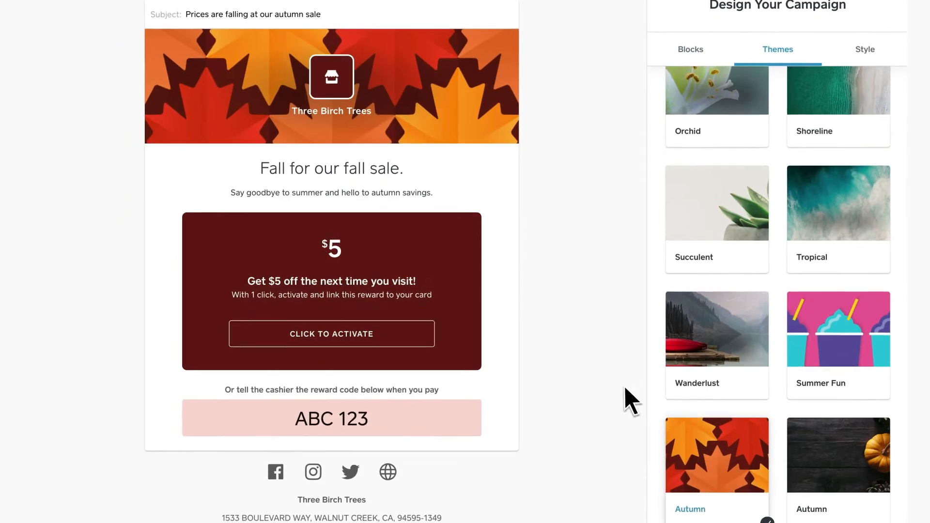
pyautogui.click(331, 86)
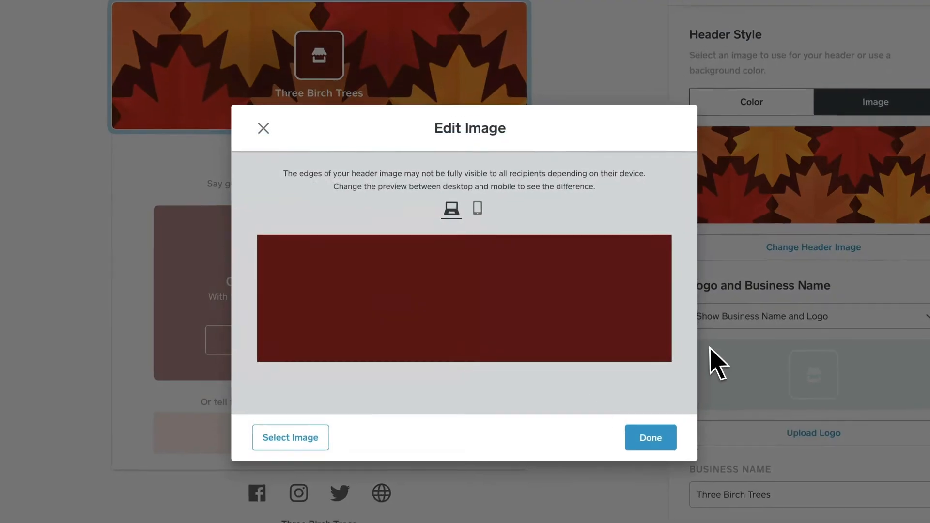
# Replace the maple-leaf header with the uploaded 'promotion image.png' plant photo.
pyautogui.click(290, 438)
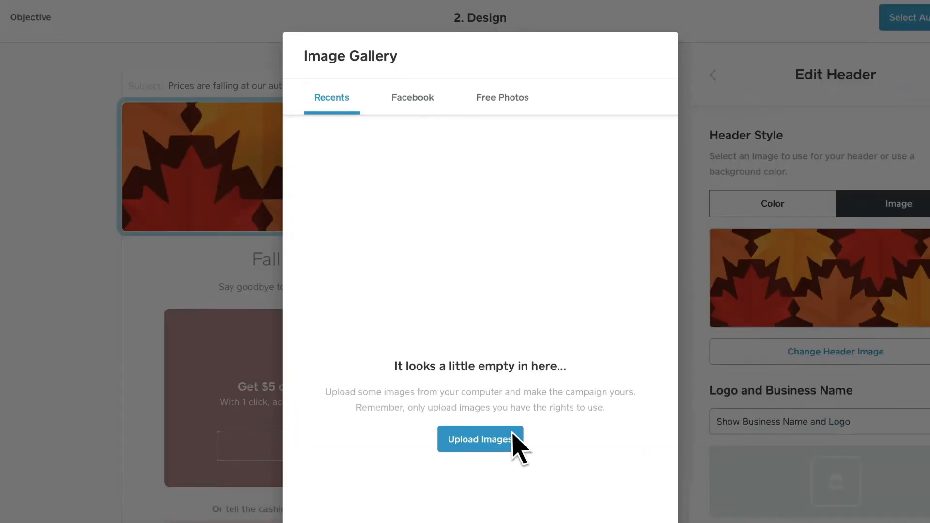
pyautogui.click(480, 439)
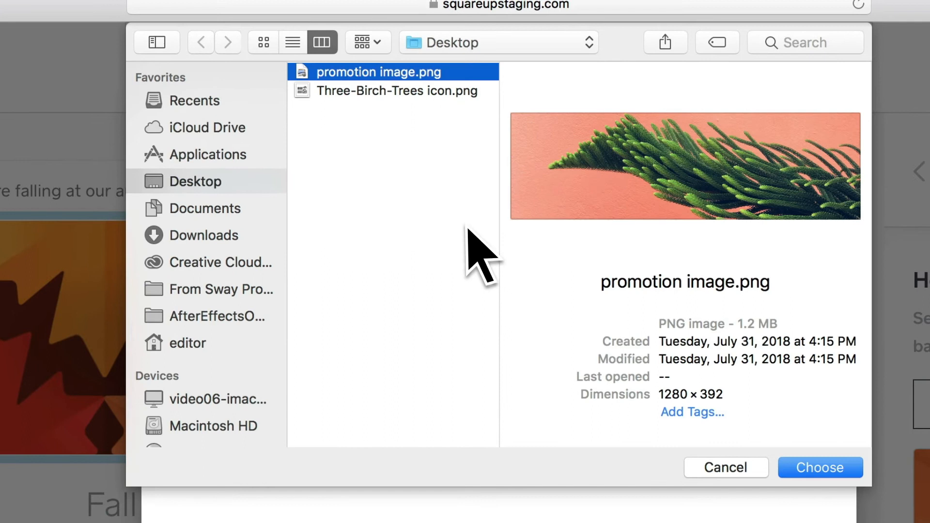
pyautogui.click(820, 468)
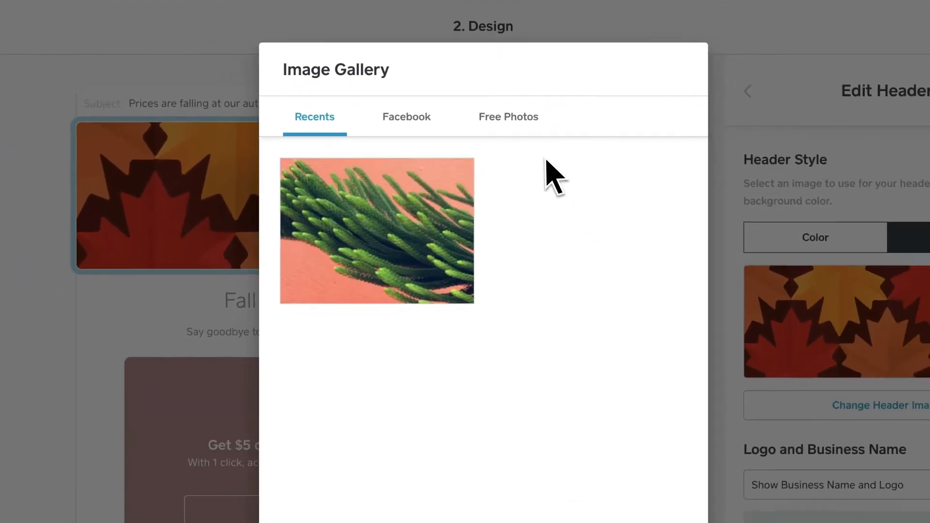
pyautogui.click(508, 116)
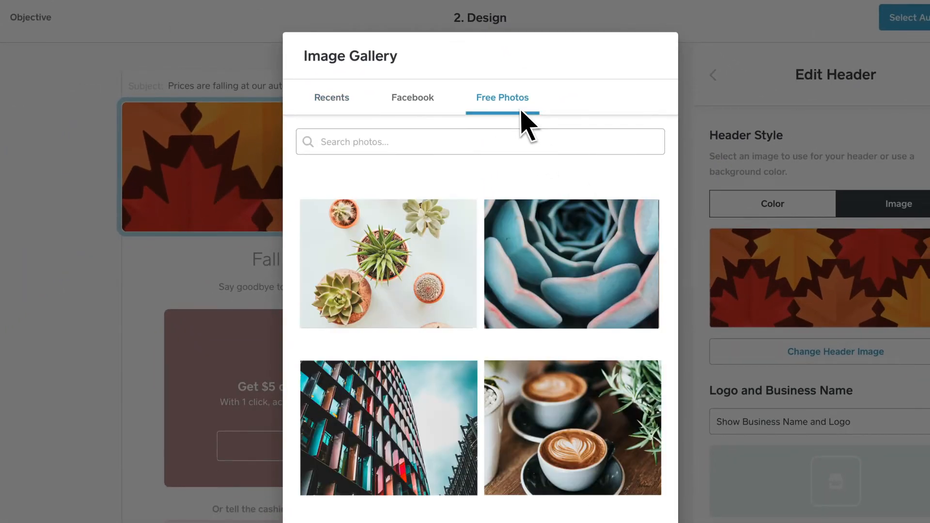
pyautogui.moveTo(380, 122)
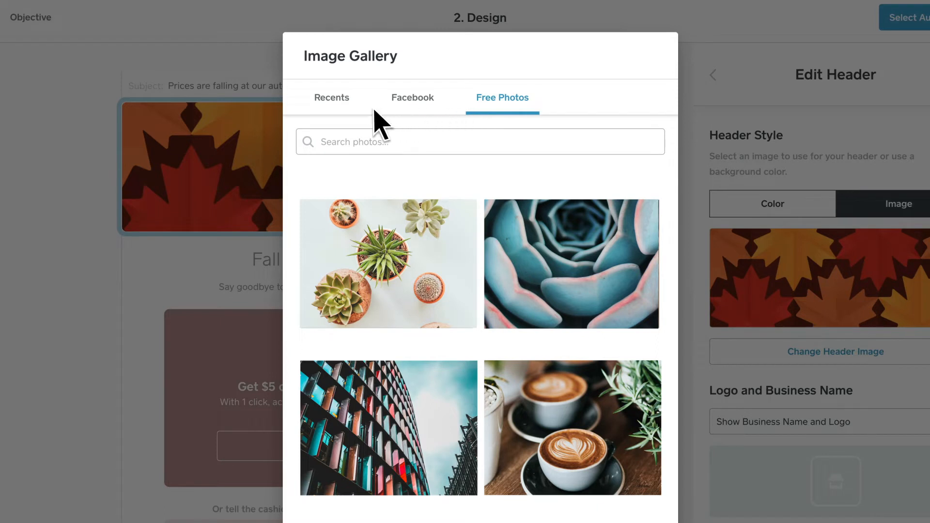
pyautogui.click(388, 264)
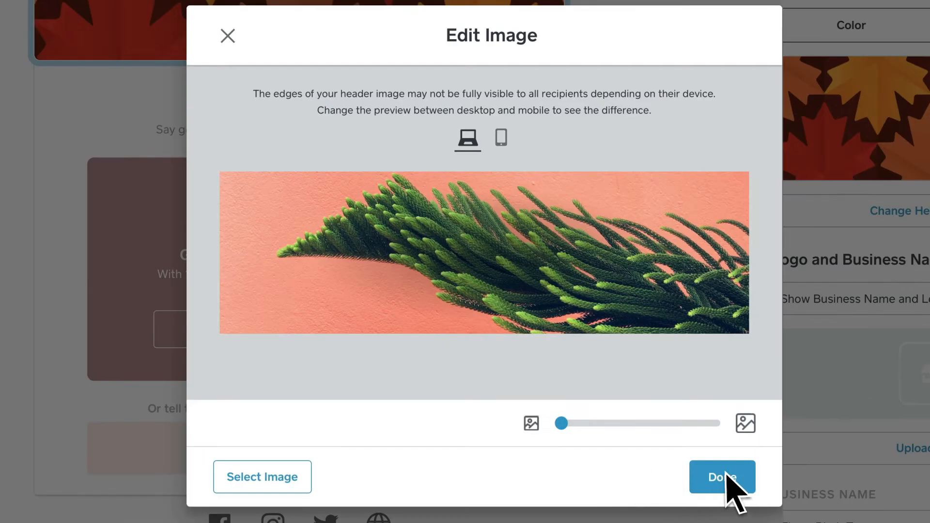
pyautogui.click(722, 477)
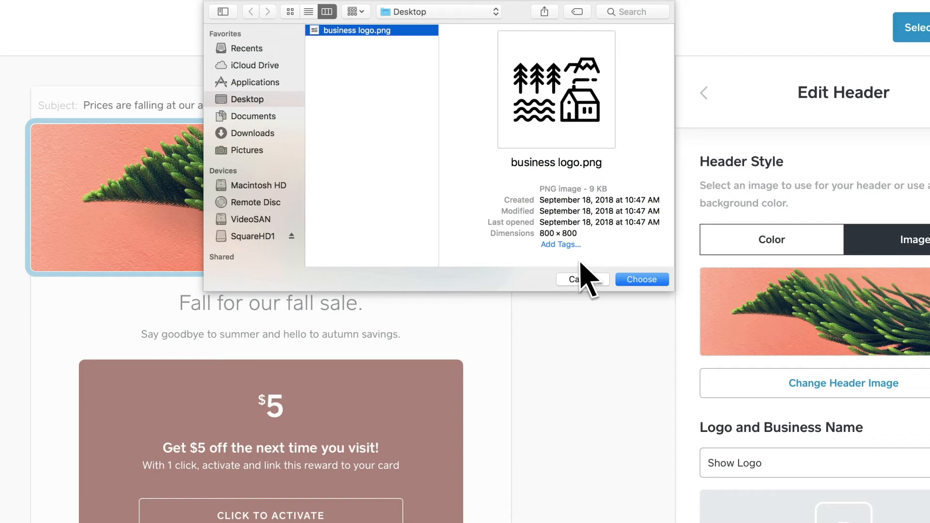
# Upload 'business logo.png' as the header logo and finish editing the header.
pyautogui.click(640, 280)
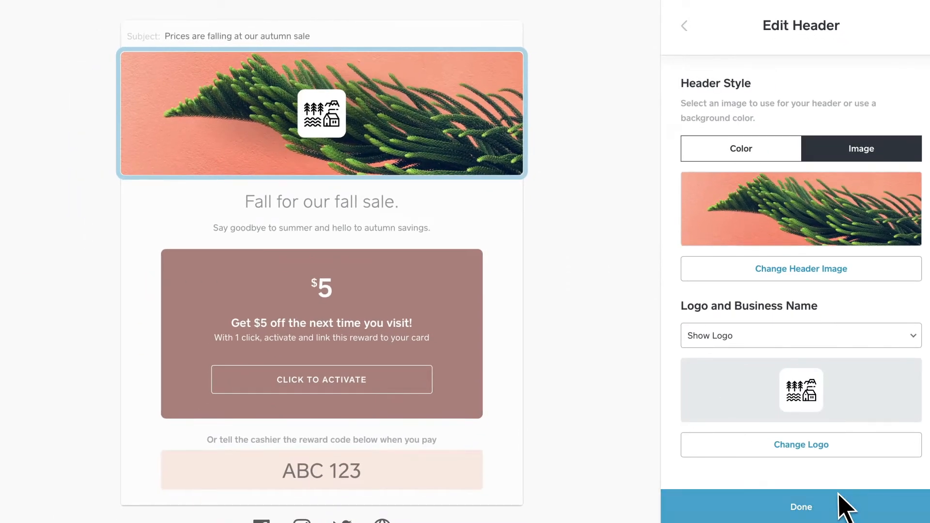
pyautogui.click(800, 507)
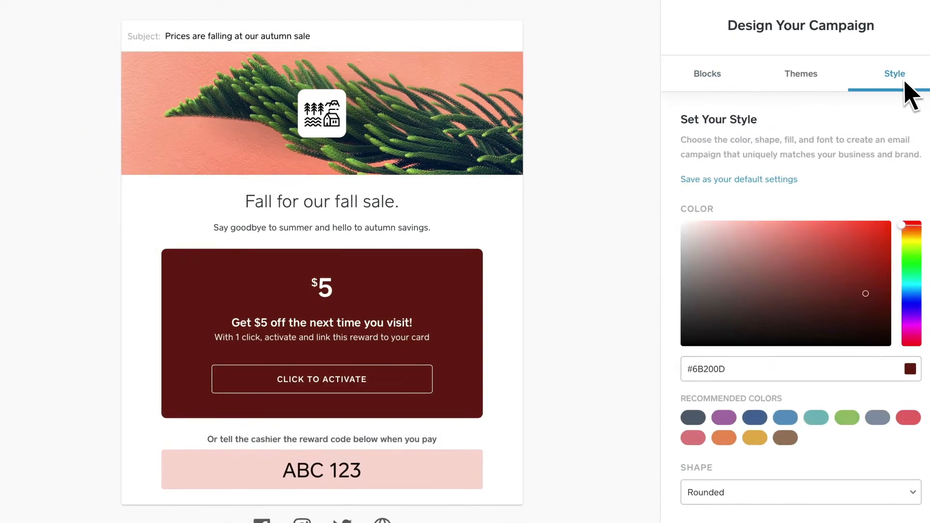
# Give the email the green accent colour, curved block shapes and Courier New font.
pyautogui.click(847, 417)
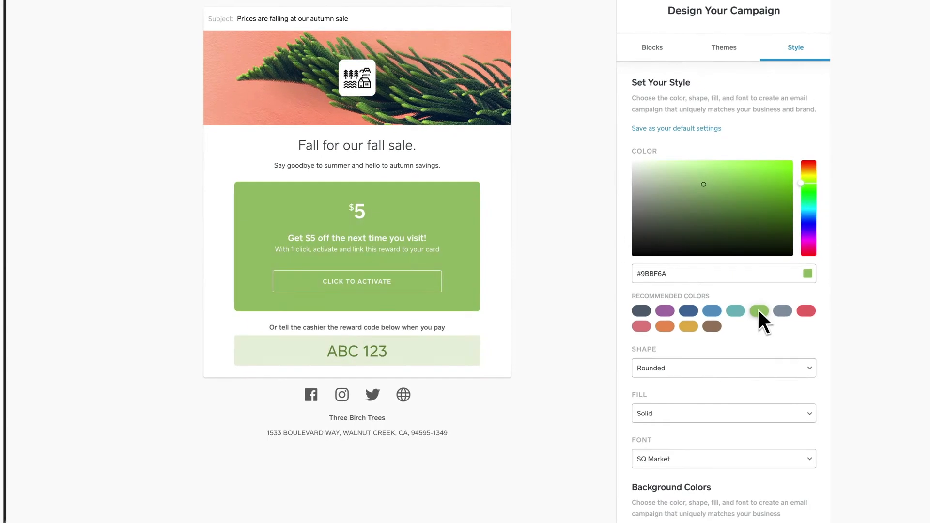
pyautogui.click(723, 368)
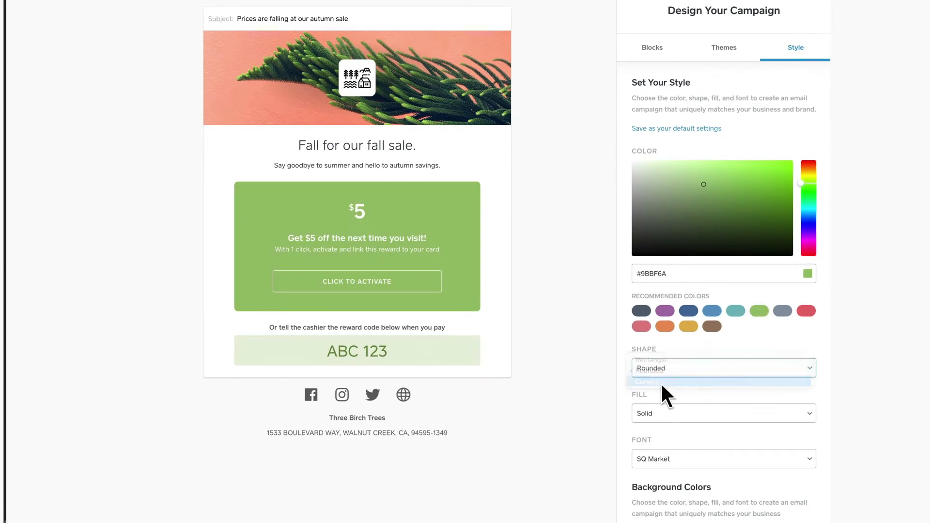
pyautogui.click(644, 381)
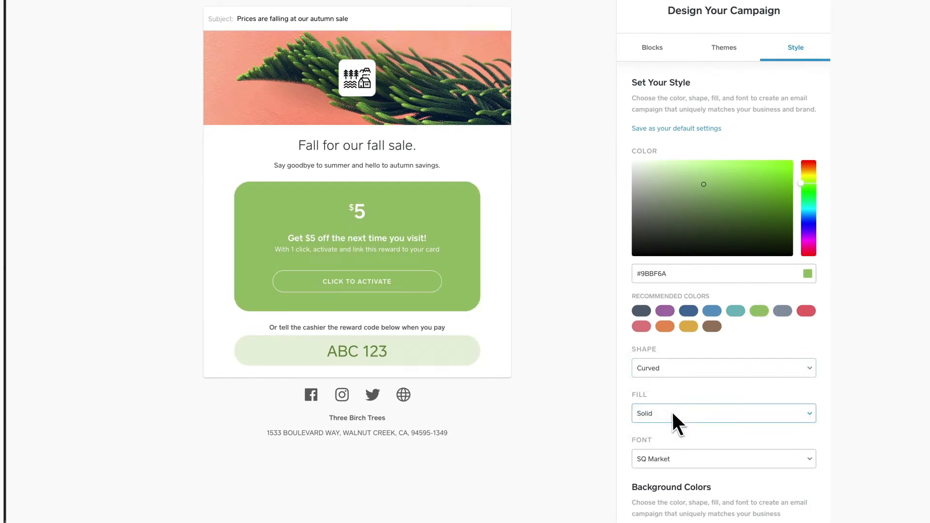
pyautogui.click(722, 459)
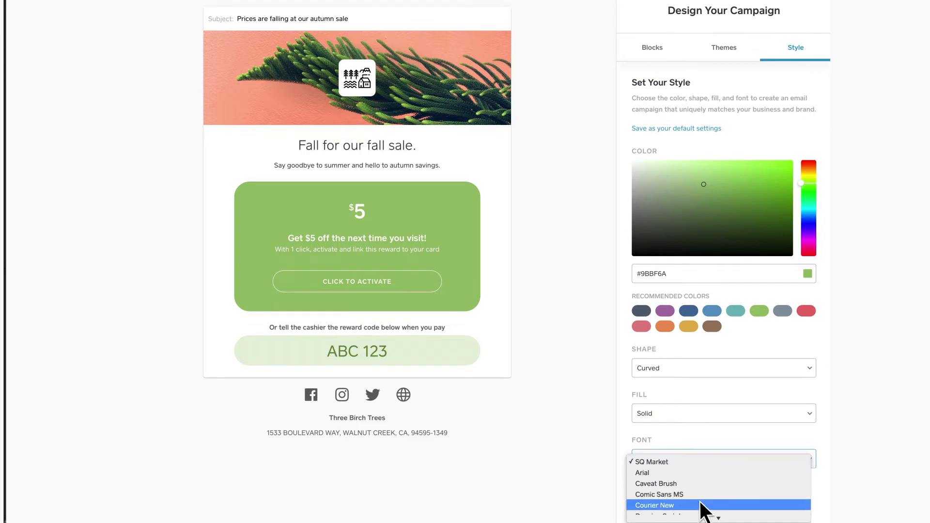
pyautogui.click(655, 505)
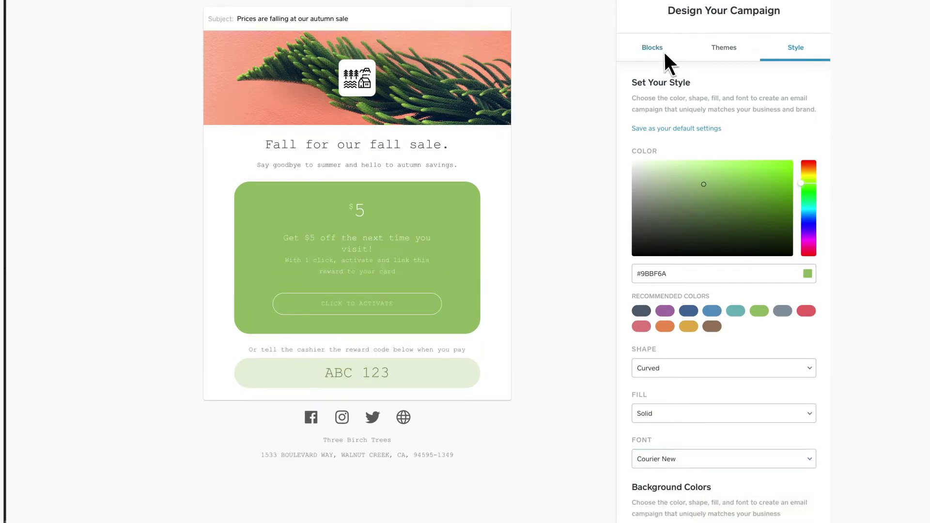
pyautogui.click(652, 47)
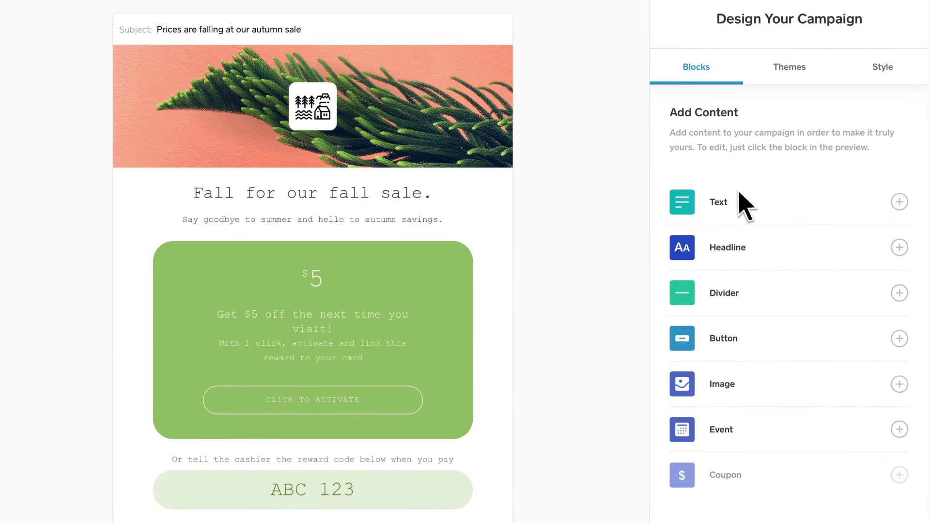
pyautogui.moveTo(750, 312)
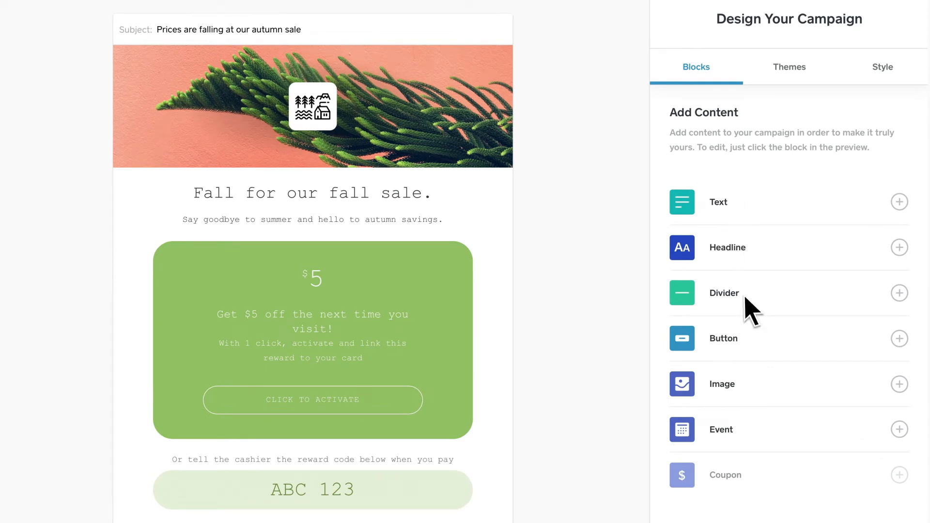
pyautogui.moveTo(757, 393)
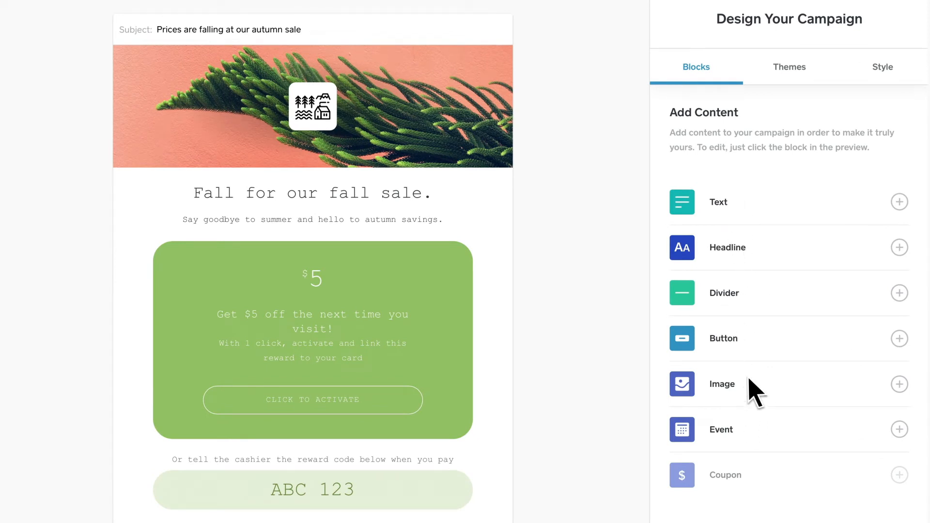
pyautogui.moveTo(442, 205)
pyautogui.write('Celebrate the changing season with 10% off!')
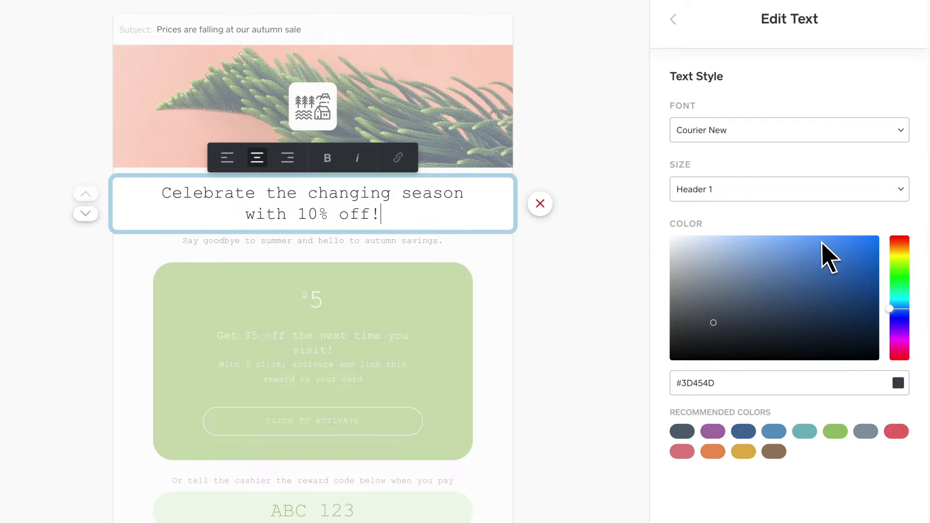
# Set the headline to Header 2 size and make its text bold.
pyautogui.click(788, 189)
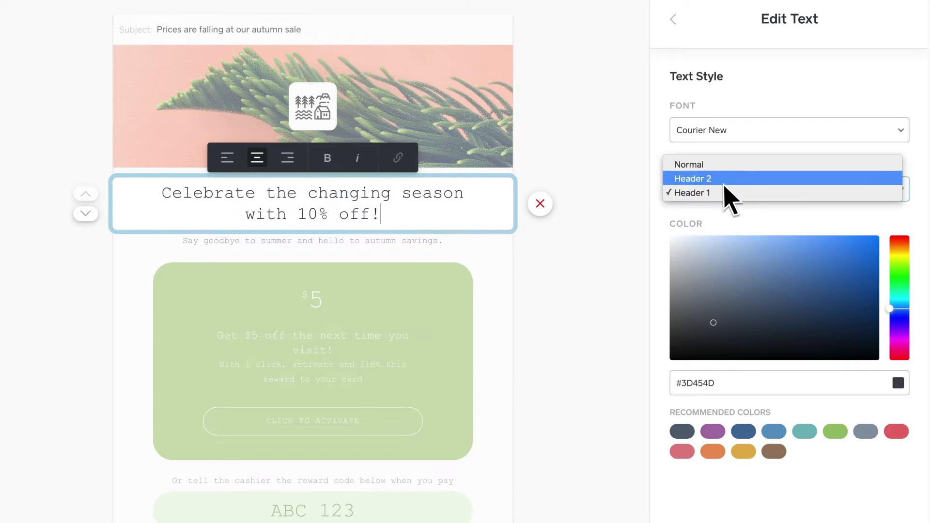
pyautogui.click(692, 179)
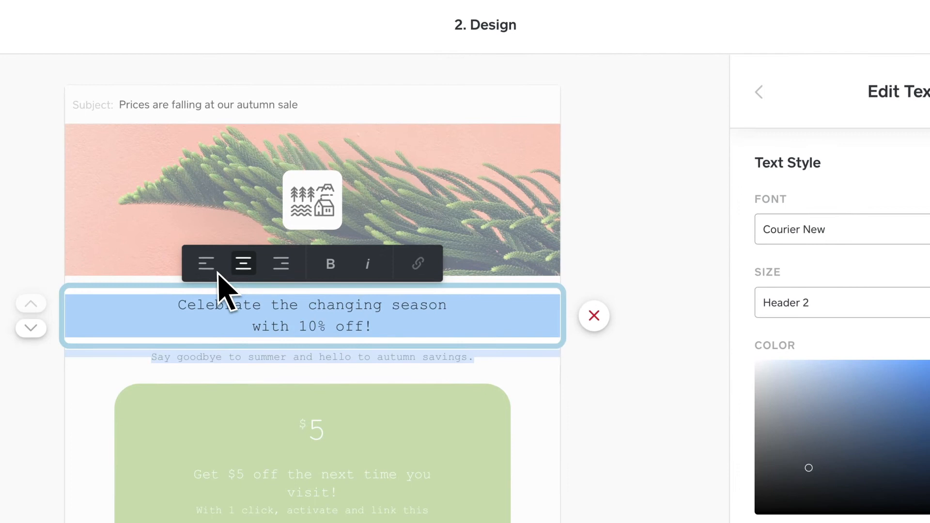
pyautogui.click(331, 264)
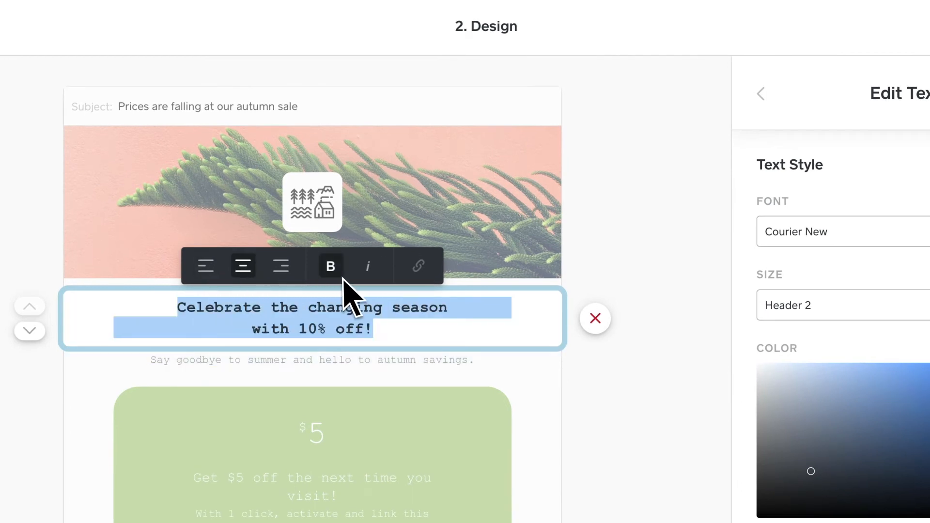
pyautogui.click(367, 265)
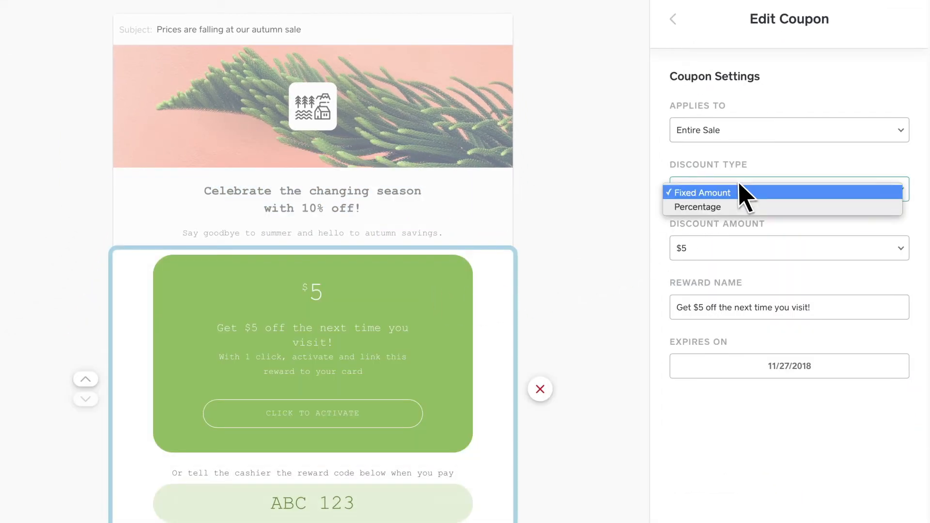
# Switch the coupon to a 10% percentage discount and delete the subtitle line under the headline.
pyautogui.click(697, 207)
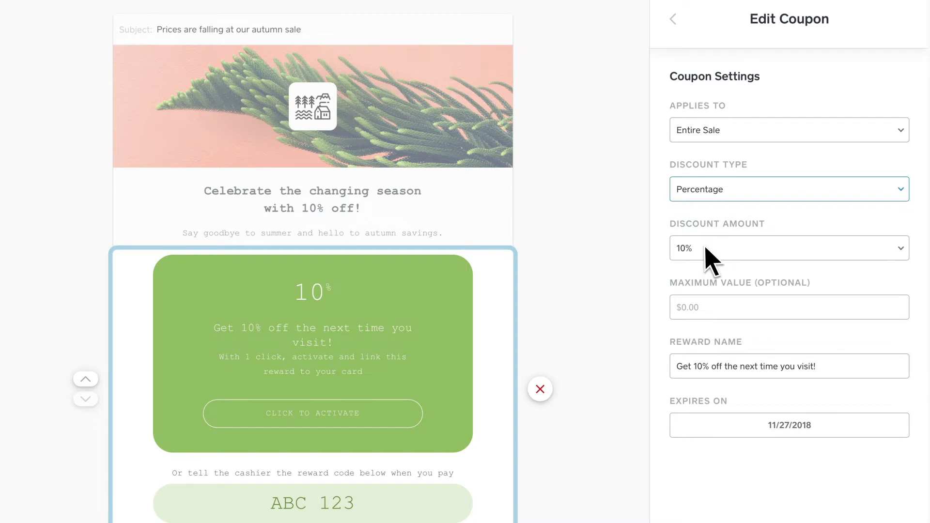
pyautogui.moveTo(211, 242)
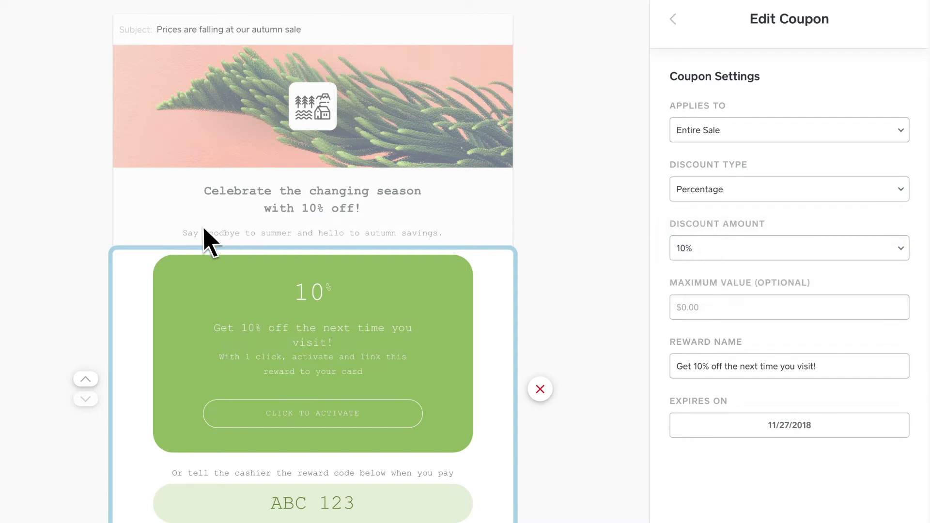
pyautogui.click(311, 232)
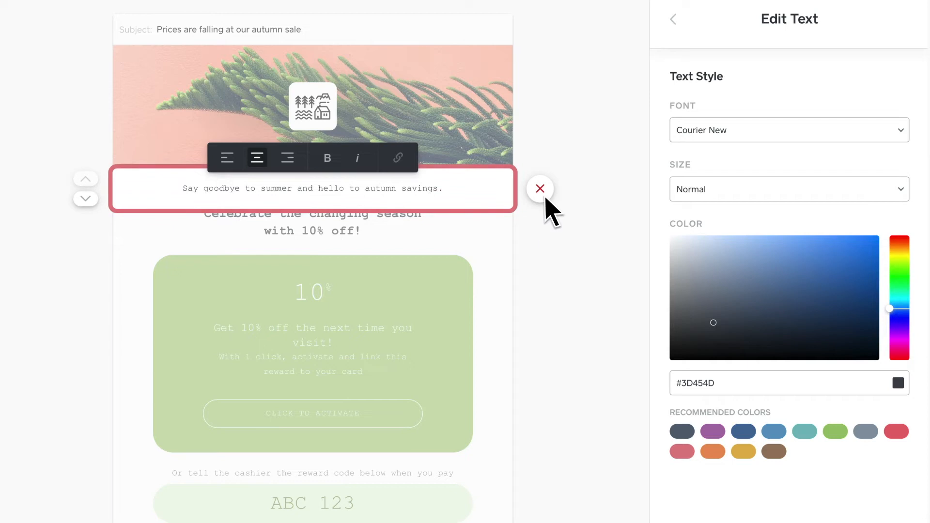
pyautogui.click(539, 188)
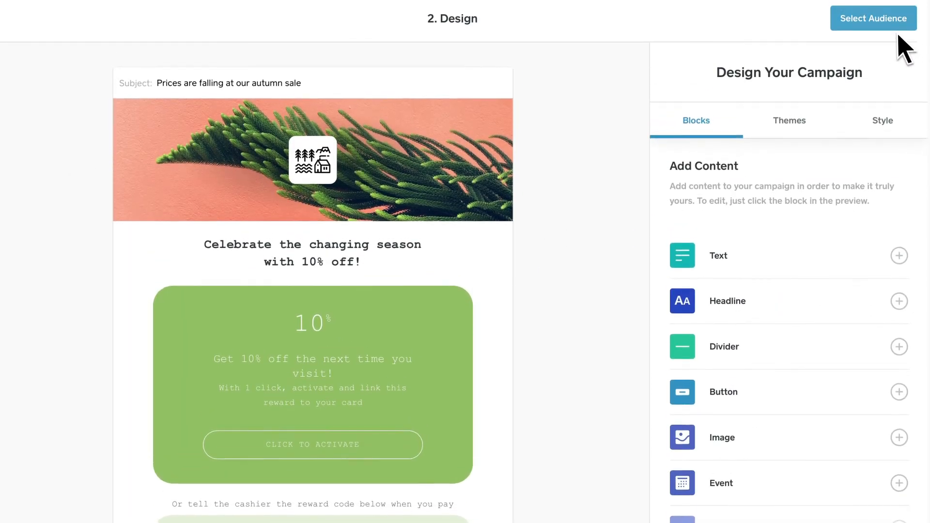
# Move on to the audience step and scroll to the customer group checklist.
pyautogui.click(873, 18)
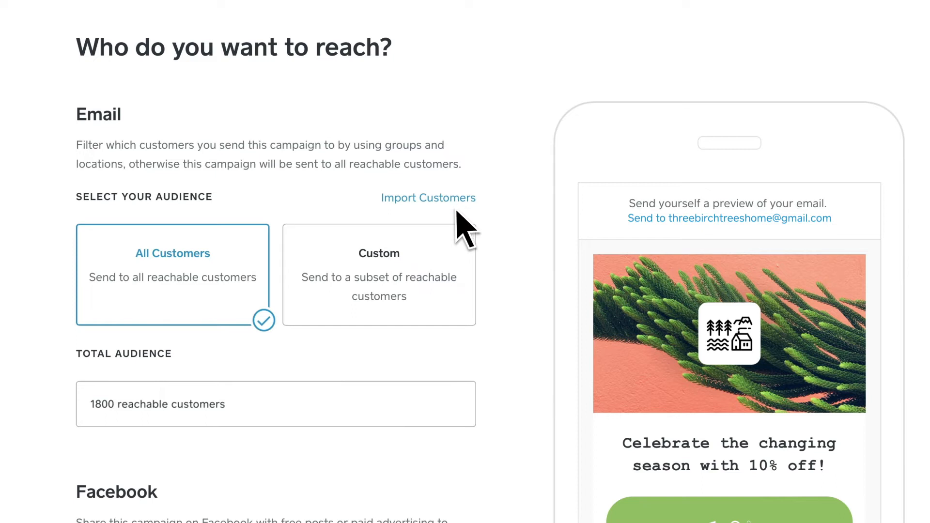
pyautogui.moveTo(308, 333)
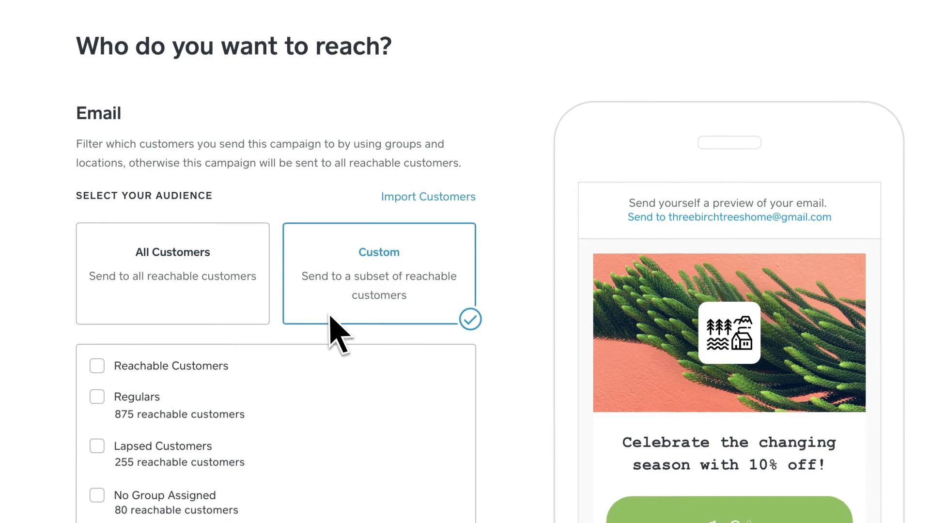
pyautogui.scroll(-3)
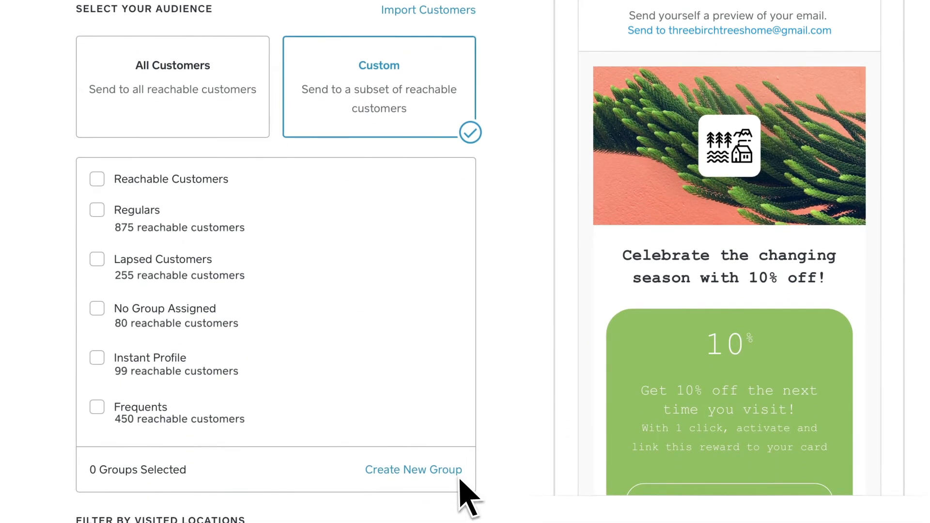
# Start a new customer group and choose the filter-based smart group type.
pyautogui.click(413, 470)
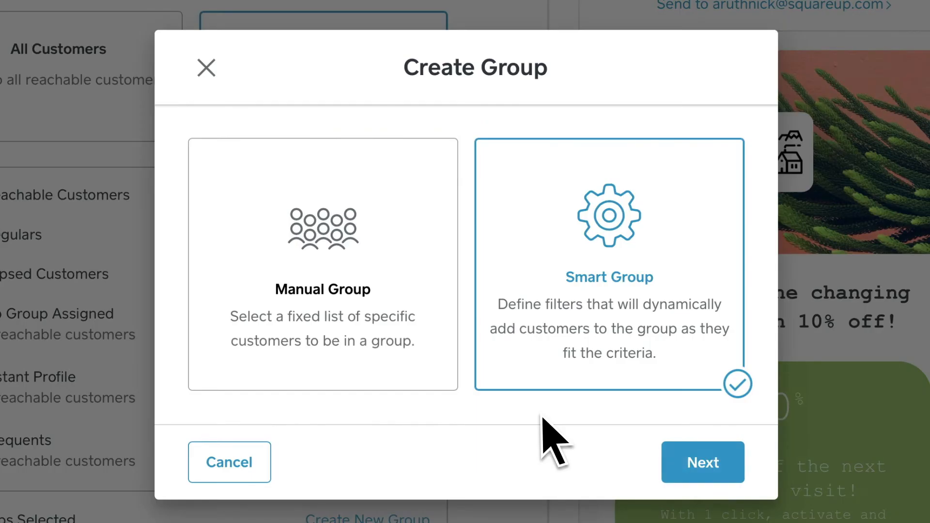
pyautogui.moveTo(434, 321)
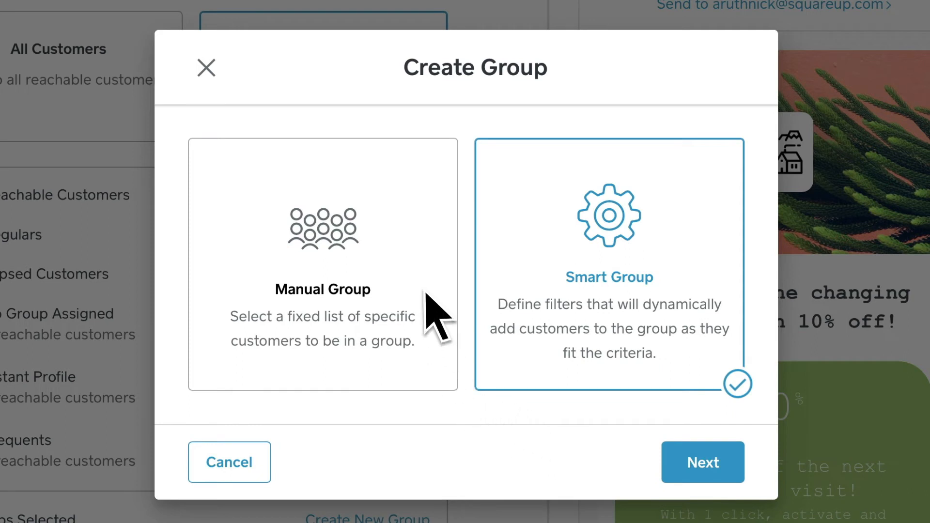
pyautogui.click(323, 264)
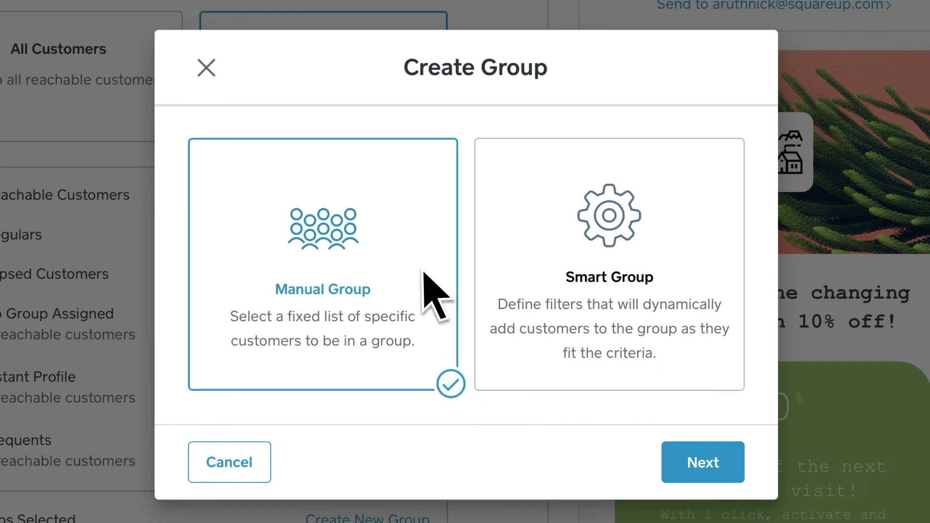
pyautogui.click(608, 264)
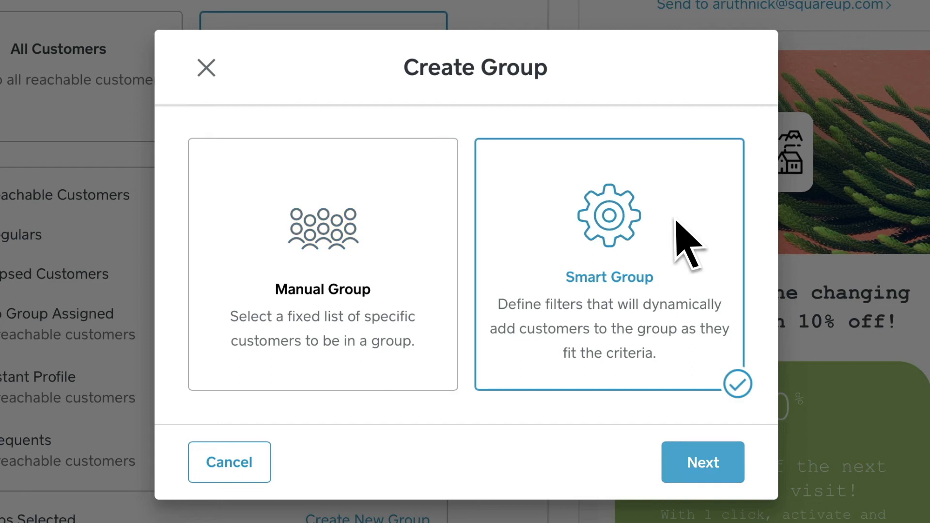
pyautogui.click(702, 463)
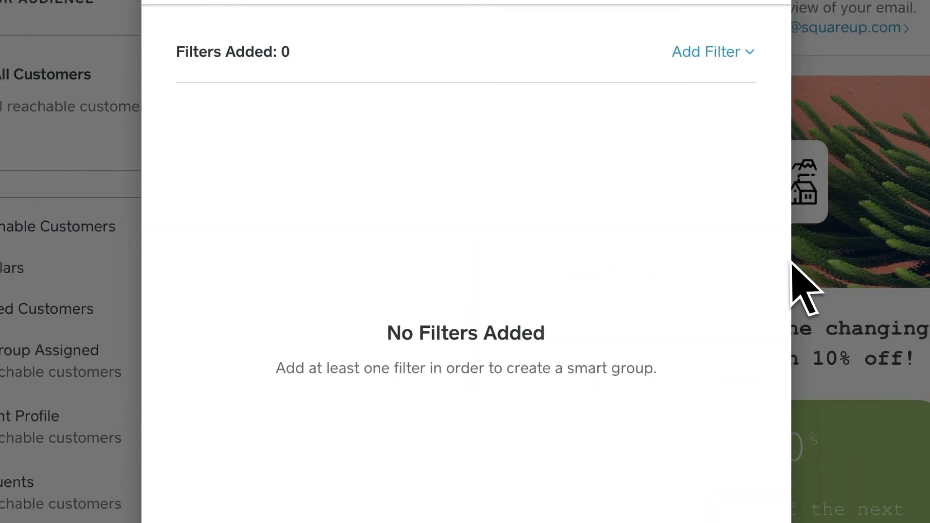
# Add a visit-frequency filter requiring at least 2 visits within the chosen time period.
pyautogui.click(706, 52)
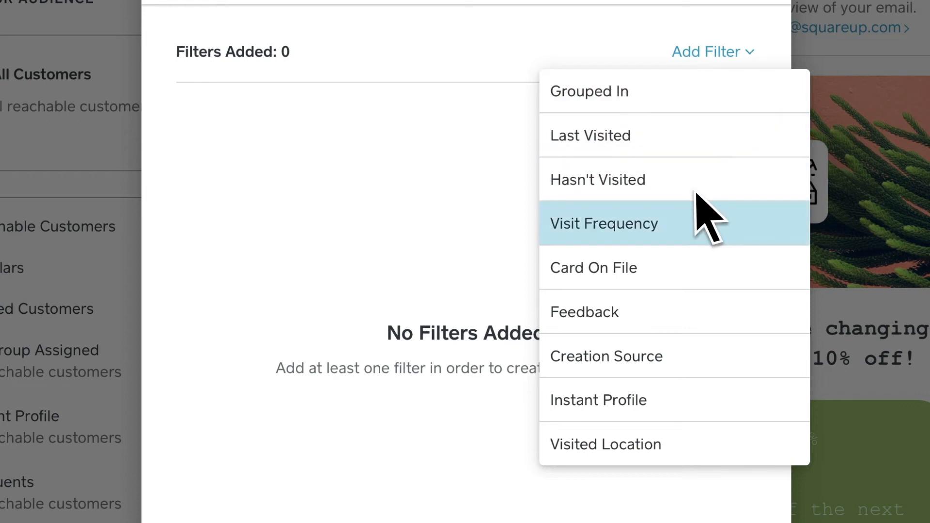
pyautogui.click(604, 224)
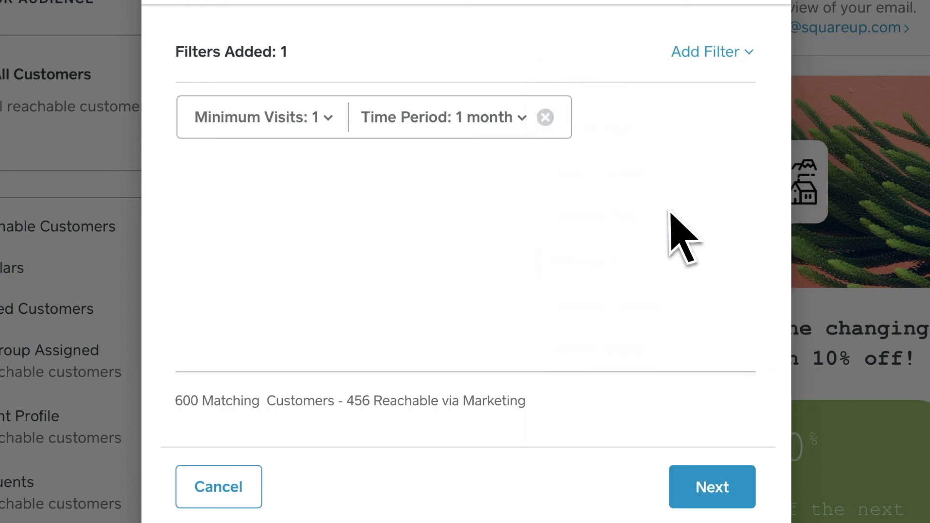
pyautogui.click(260, 116)
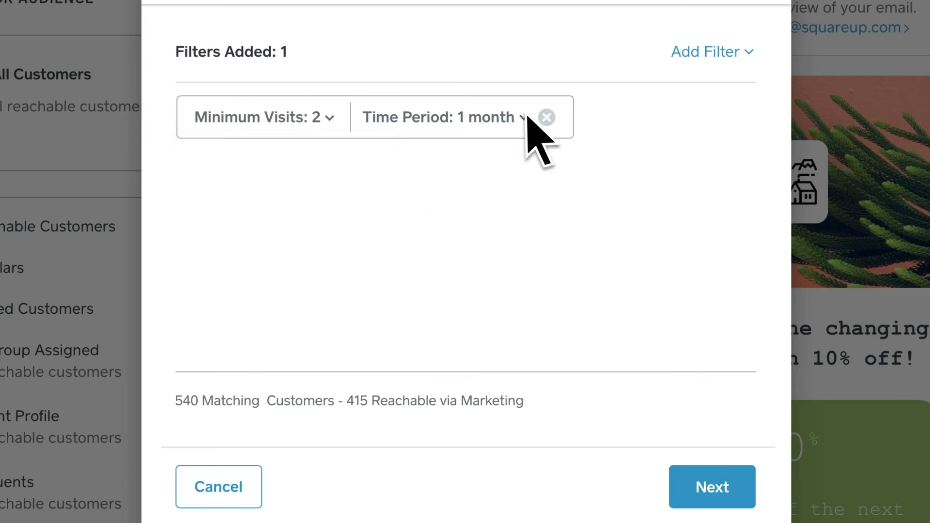
pyautogui.click(441, 117)
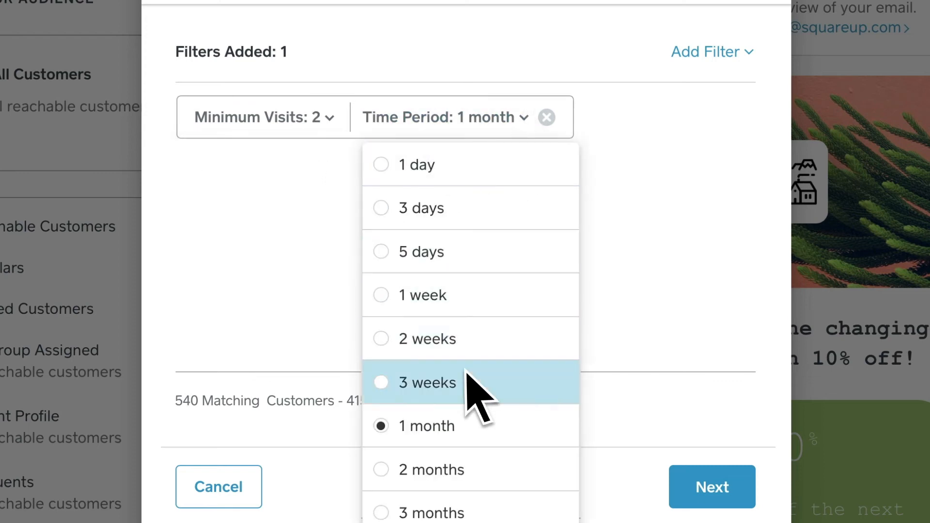
pyautogui.click(712, 487)
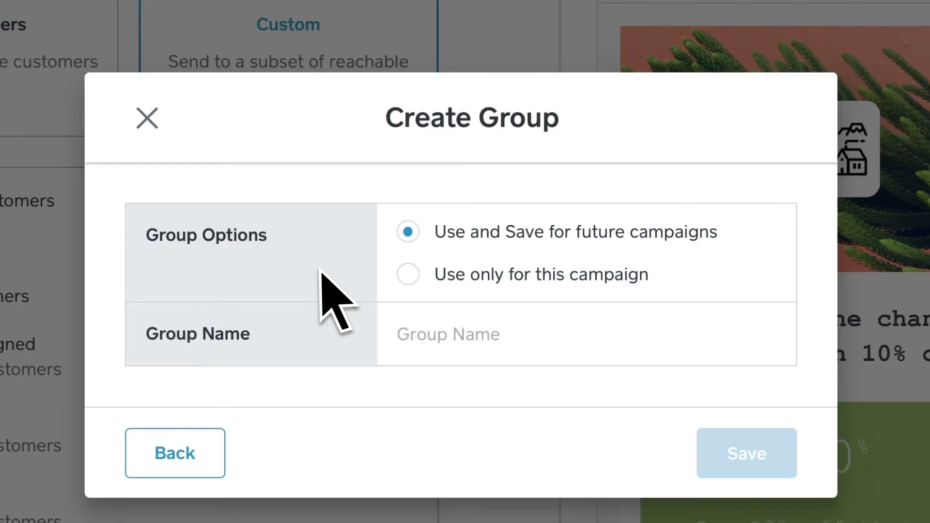
pyautogui.moveTo(425, 282)
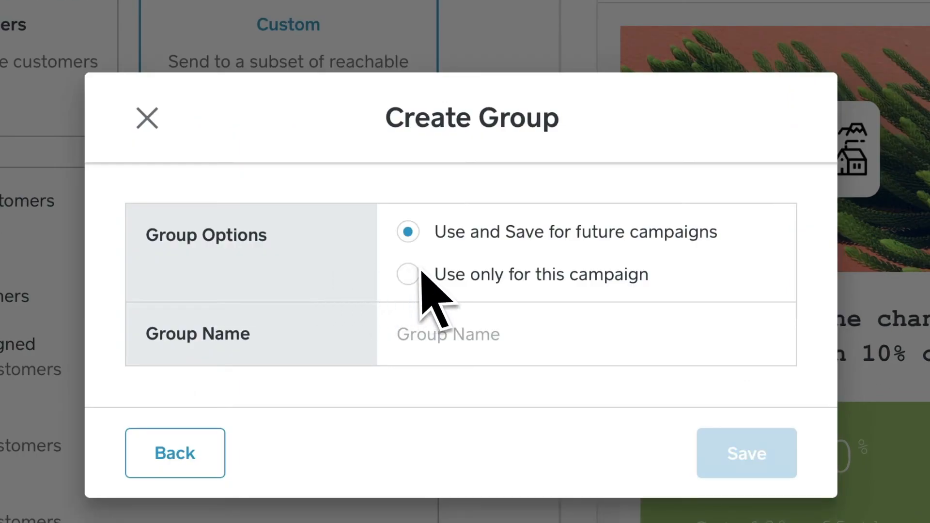
# Name the group 'Frequent' and save it.
pyautogui.write('Frequent')
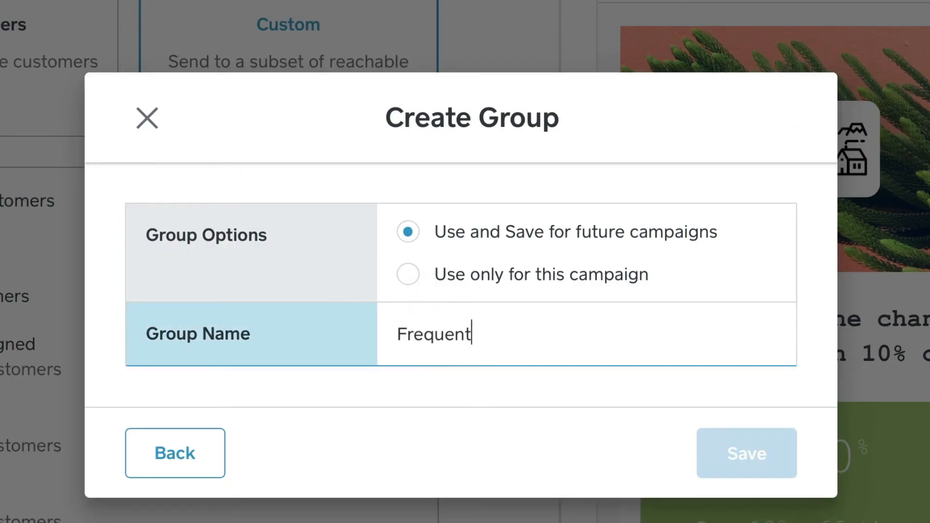
pyautogui.click(747, 454)
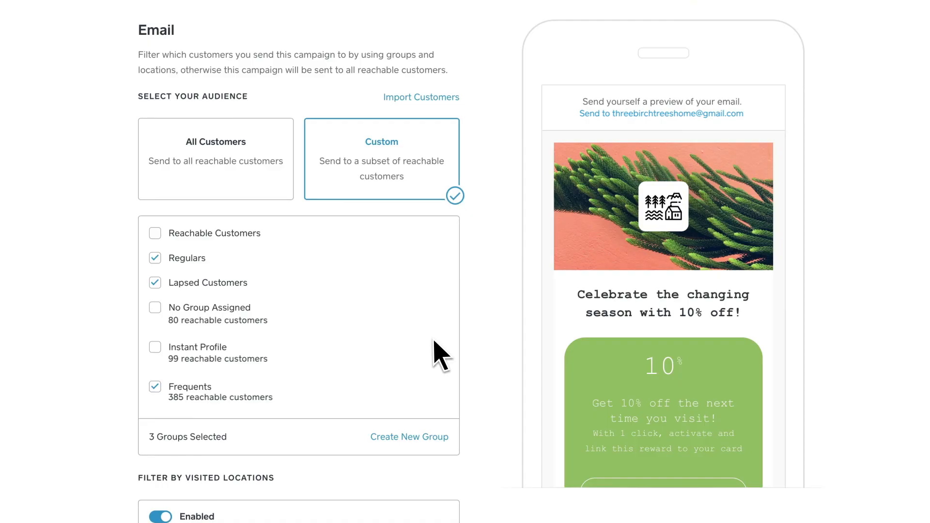
# Review the phone preview and proceed to the campaign review page showing a 450-person audience.
pyautogui.scroll(-3)
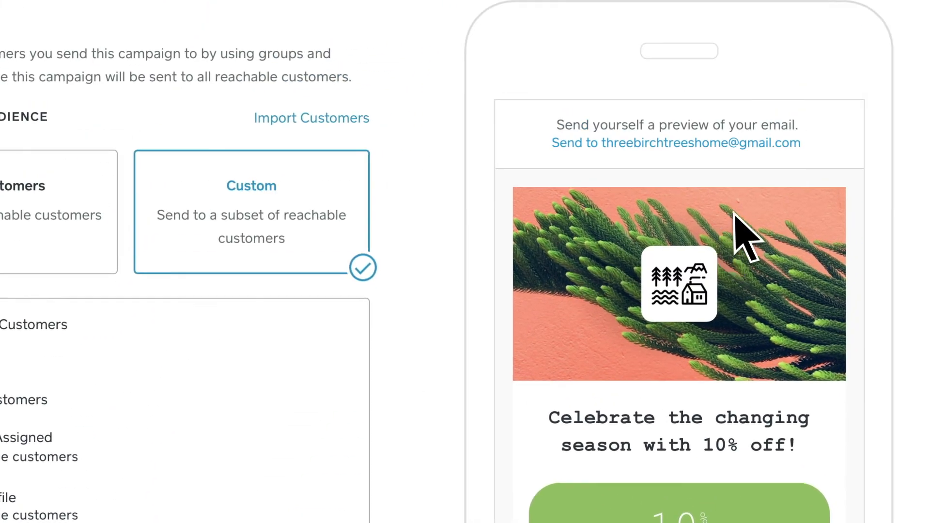
pyautogui.click(676, 143)
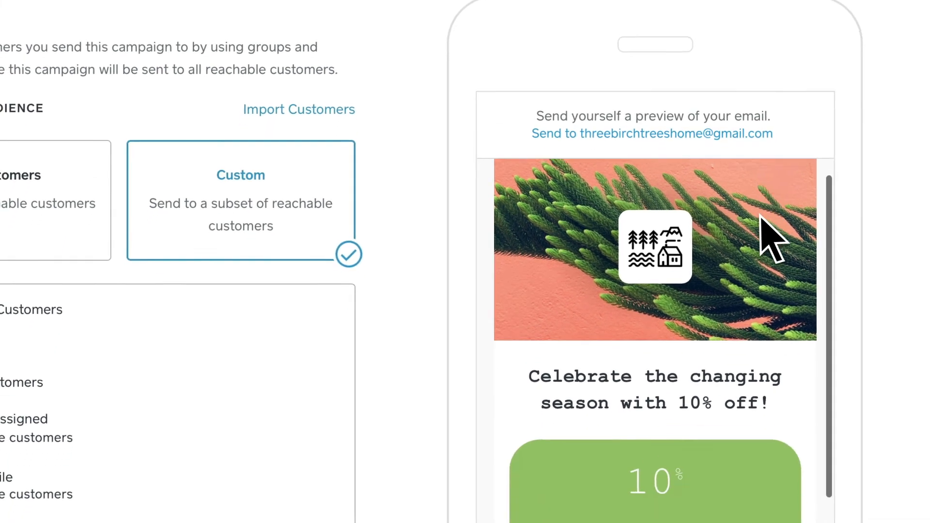
pyautogui.scroll(-3)
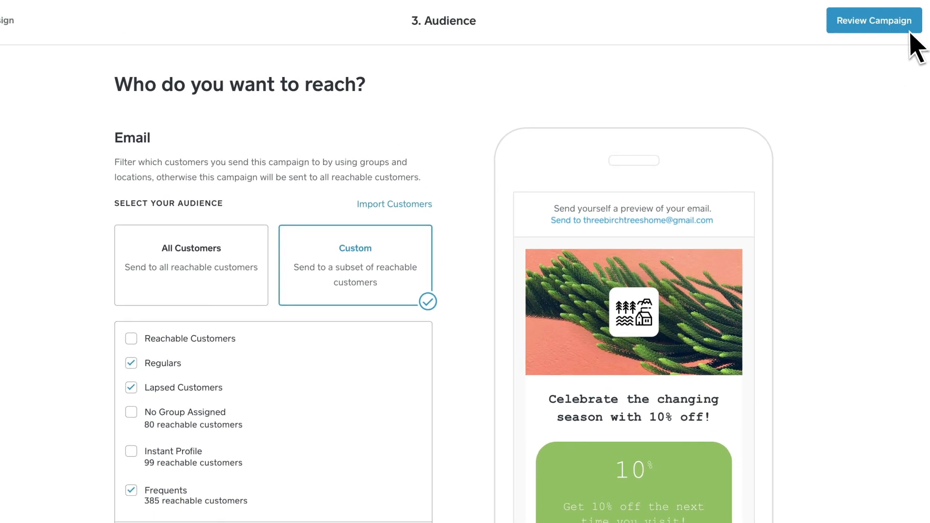
pyautogui.scroll(-3)
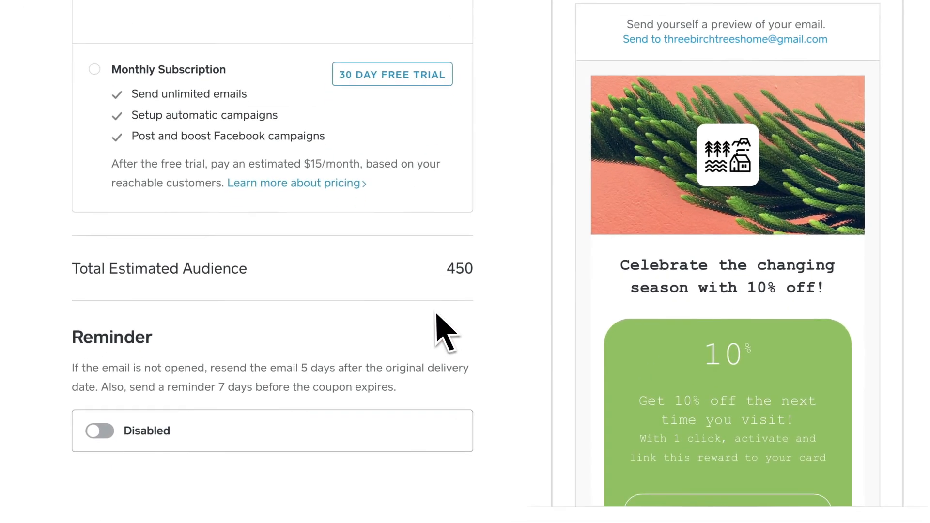
# Enable the reminder option and send the campaign now, queuing 450 emails.
pyautogui.click(99, 430)
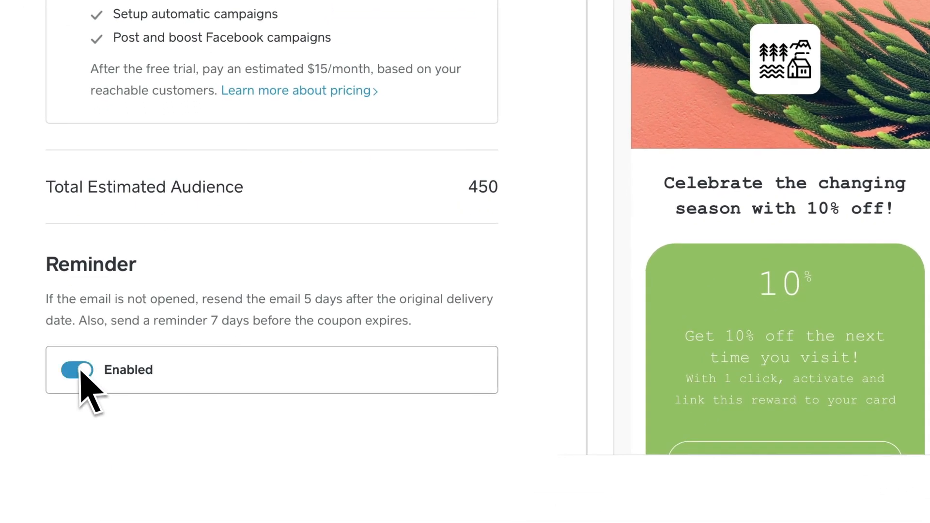
pyautogui.scroll(3)
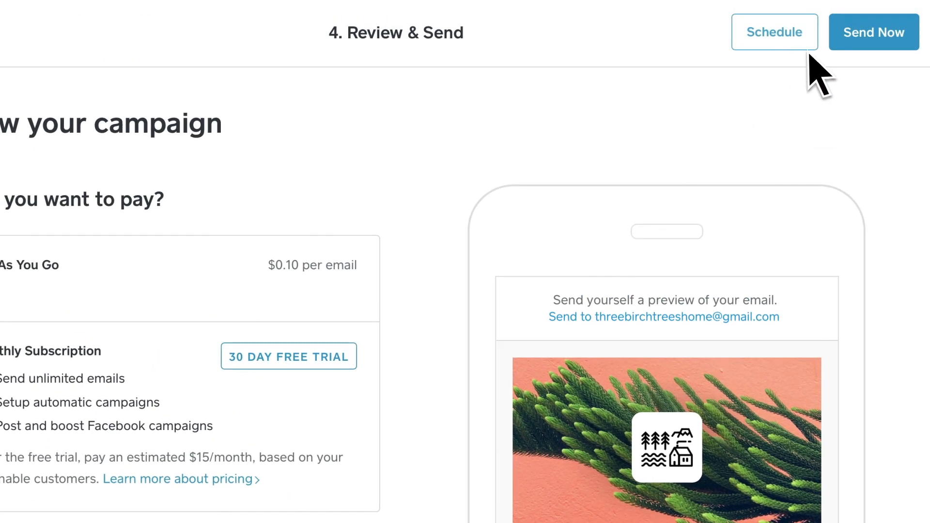
pyautogui.click(873, 32)
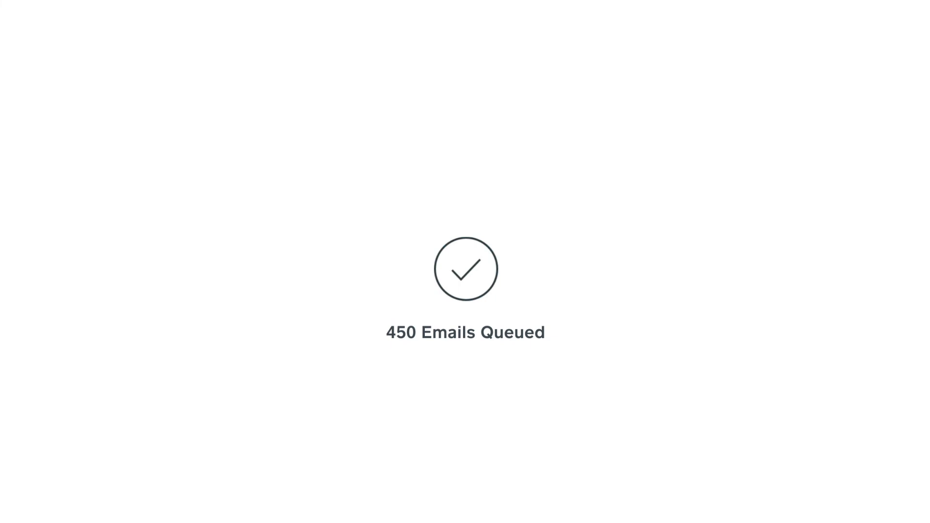